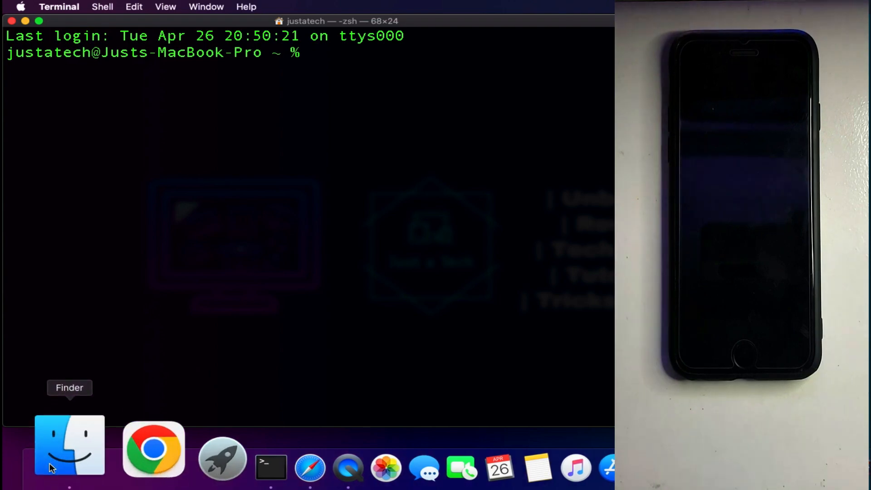
- Bring up Finder to drag the checkra1n binary's path into the Terminal prompt
left_click(68, 445)
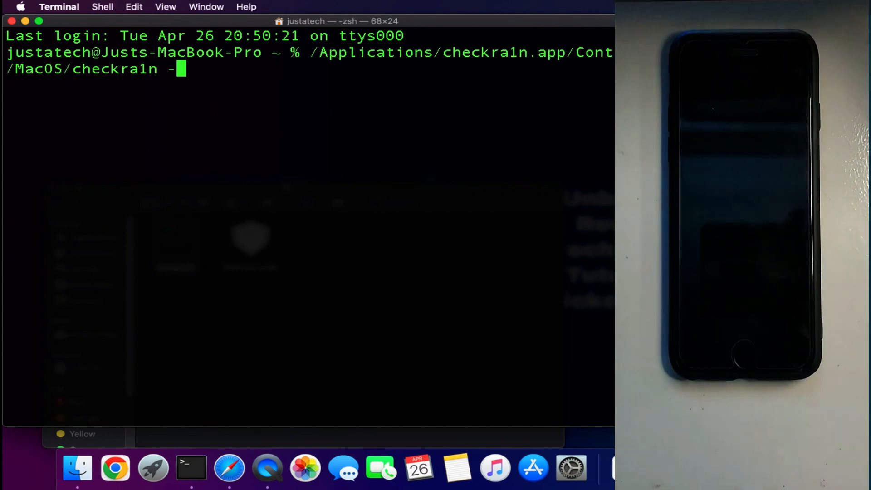
- Launch checkra1n with the -c flag and let it run to All Done
type("c")
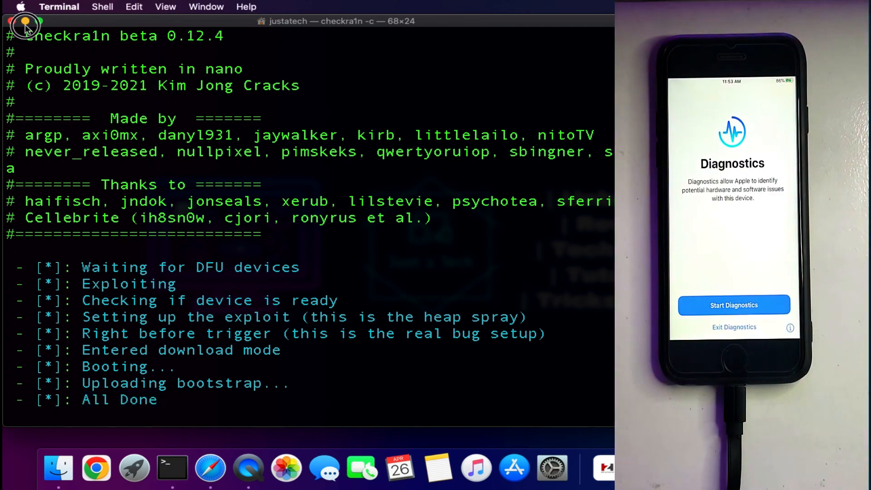
- Hide Terminal and launch HFZ_AIO_24.pkg from the Documents folder
left_click(10, 22)
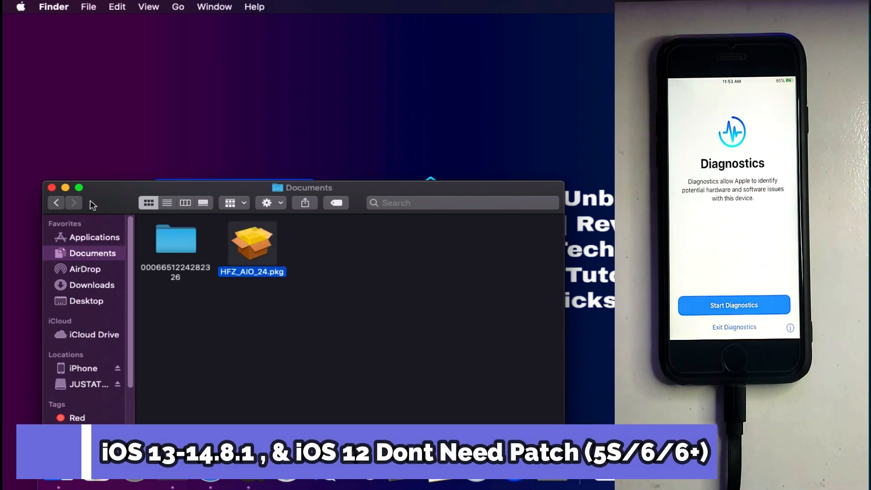
double_click(251, 243)
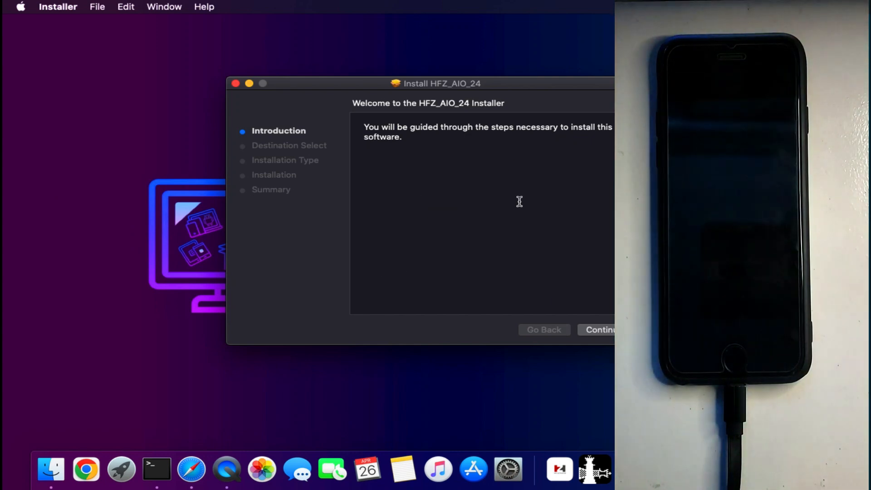
- Step through Continue, Install and password authorization, then close the finished HFZ_AIO_24 installer
left_click(601, 330)
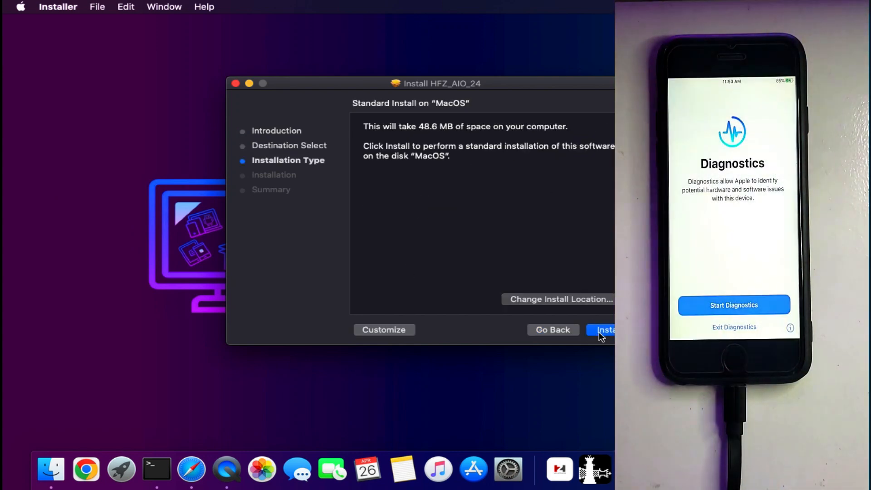
left_click(600, 330)
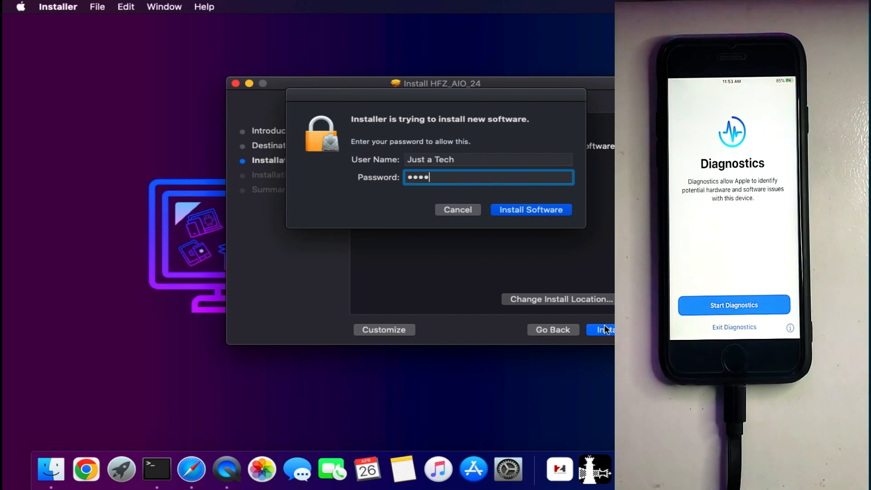
left_click(531, 210)
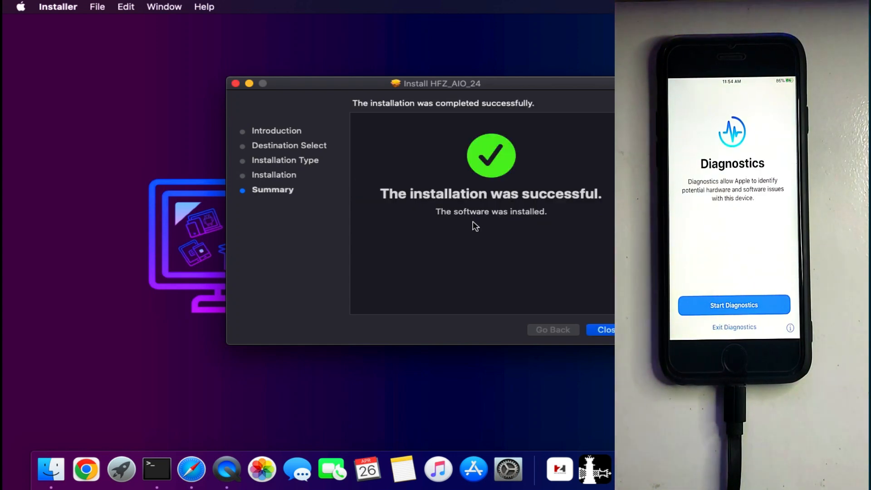
left_click(604, 330)
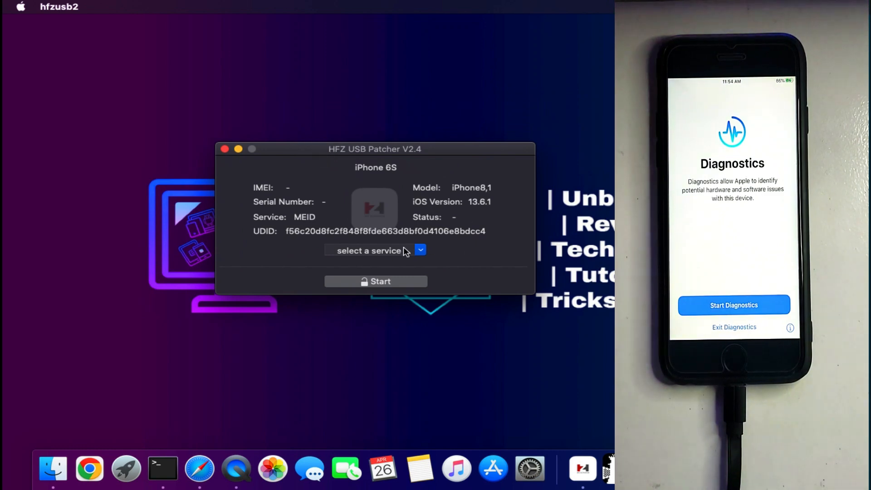
- Select the Patch USB service and run it, getting a not-authorized response
left_click(420, 250)
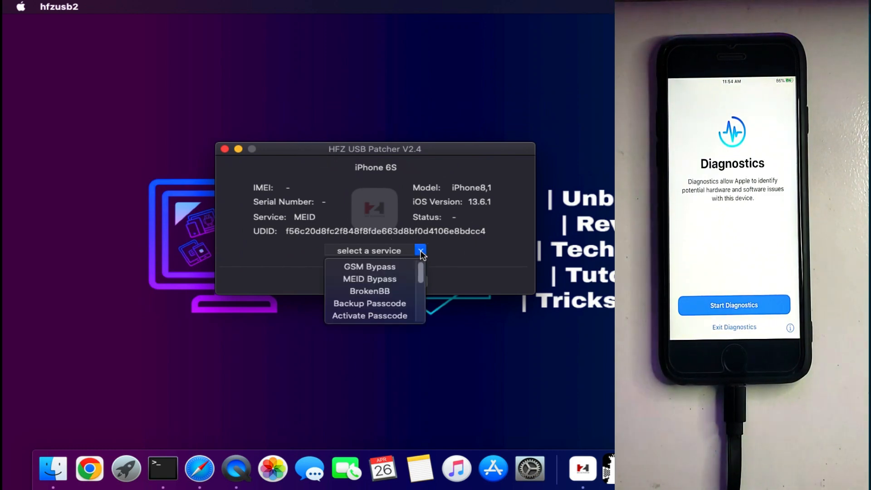
scroll("down", 3)
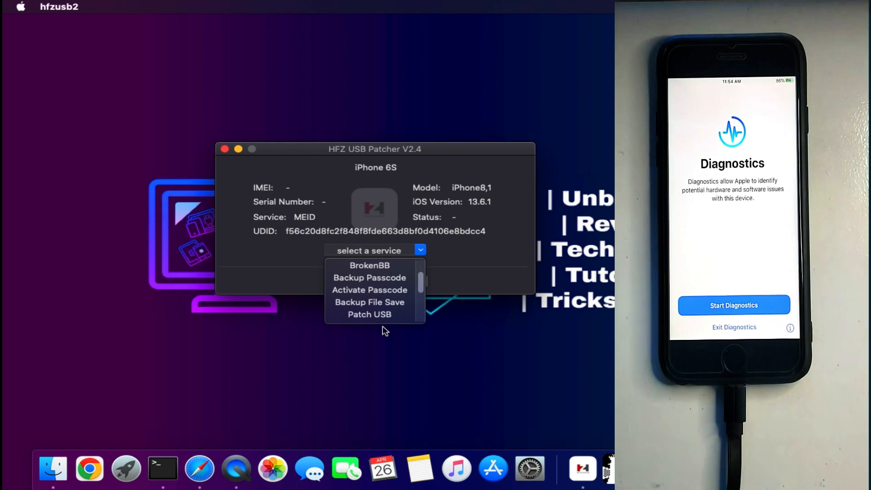
left_click(369, 313)
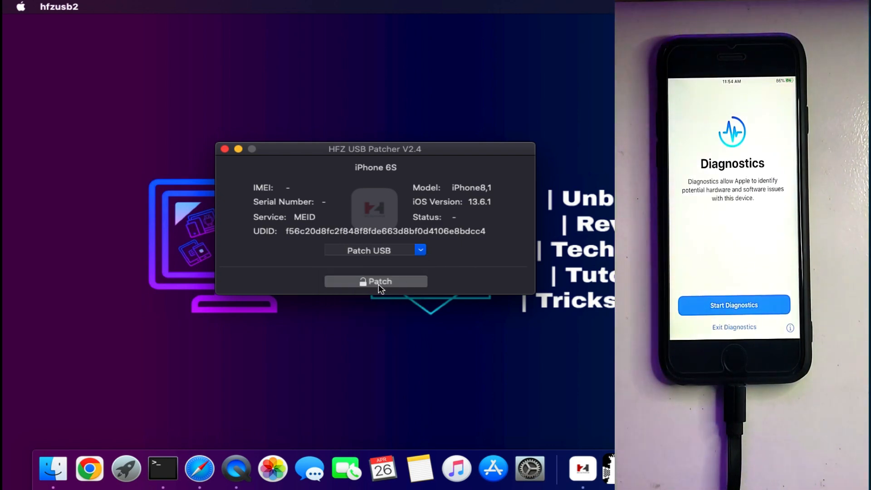
left_click(376, 282)
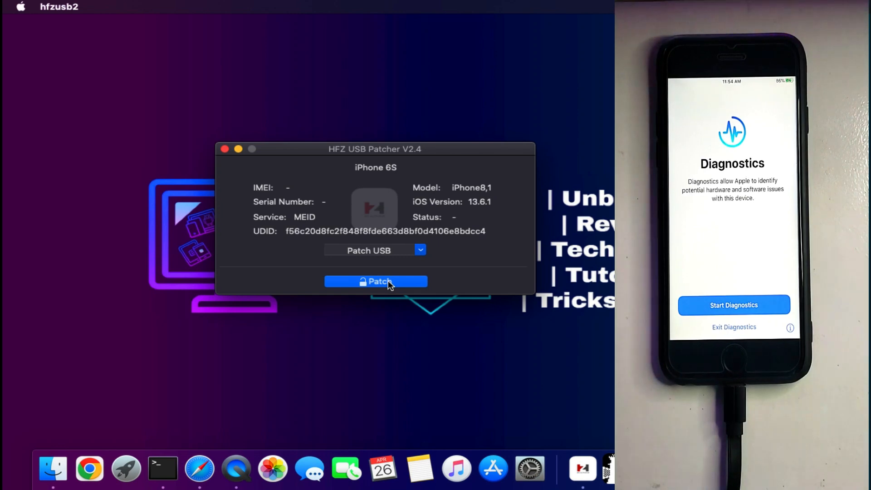
left_click(376, 281)
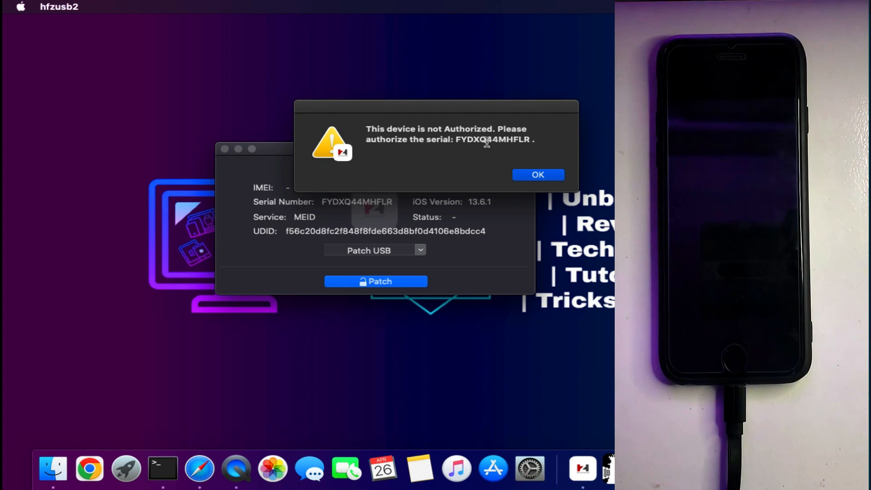
right_click(493, 139)
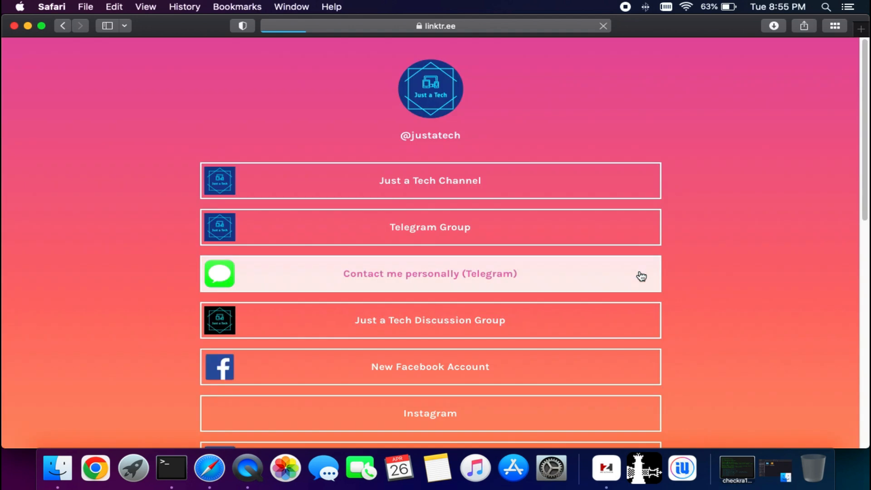
- Scroll through the Just a Tech linktr.ee contact links and back up
scroll("down", 3)
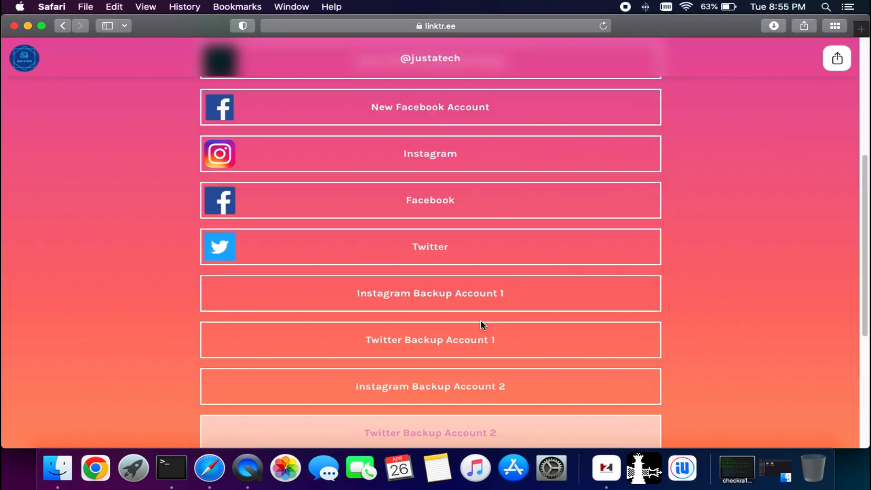
scroll("up", 3)
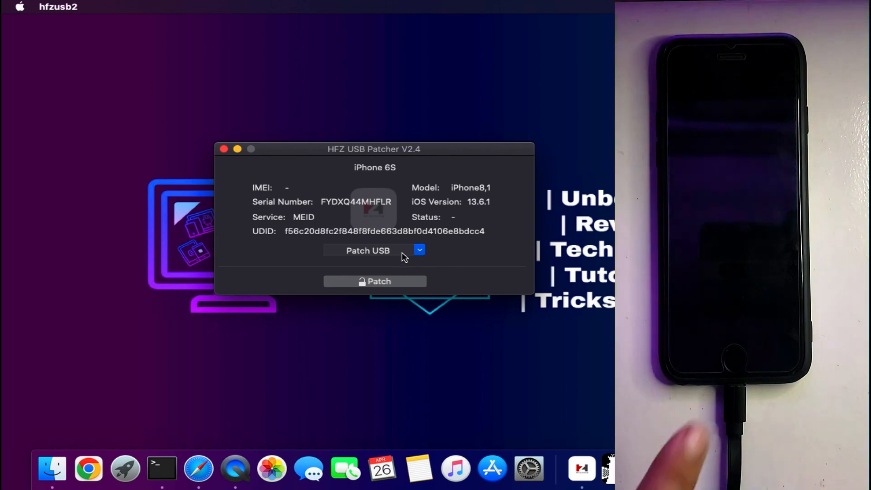
- Run Patch USB again on the iPhone 6S and dismiss the Successfully Patched alert
left_click(419, 251)
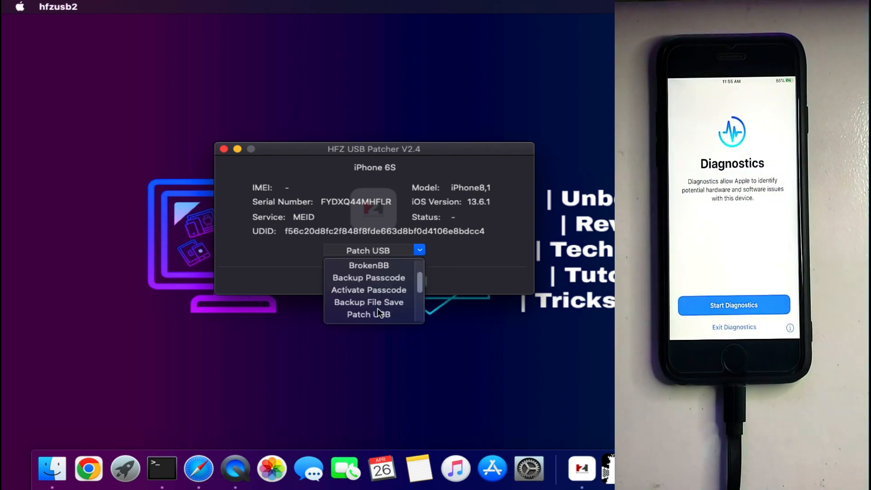
left_click(368, 313)
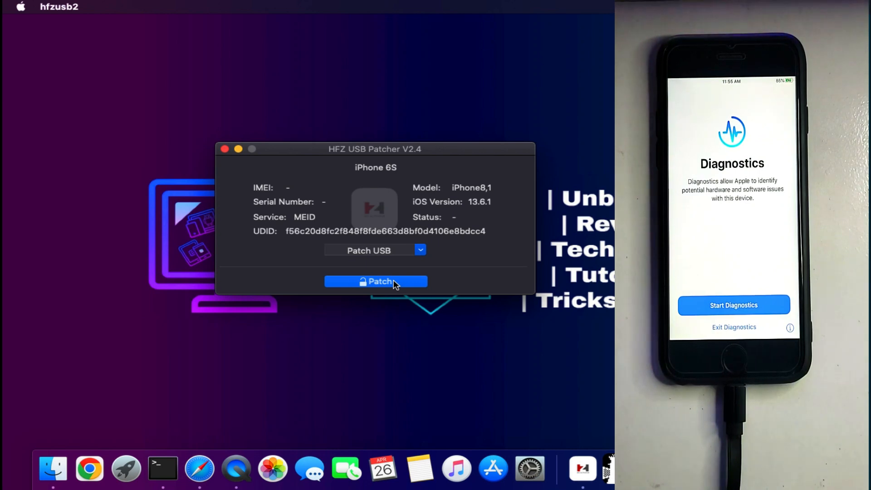
left_click(375, 281)
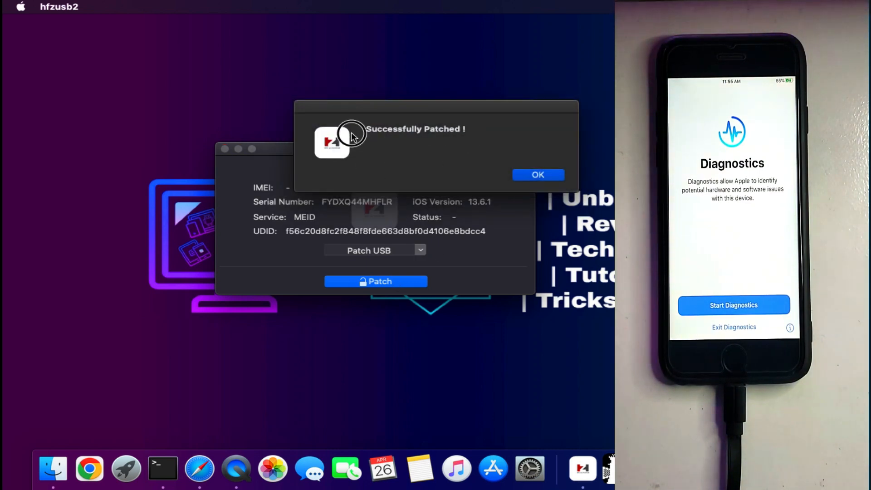
left_click(538, 175)
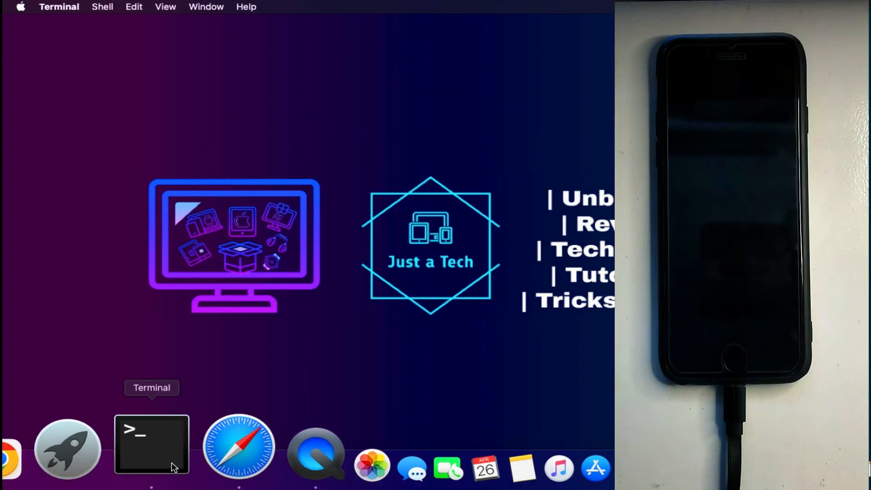
- Return to Terminal via the Dock to stop checkra1n and recall the -c command
left_click(150, 444)
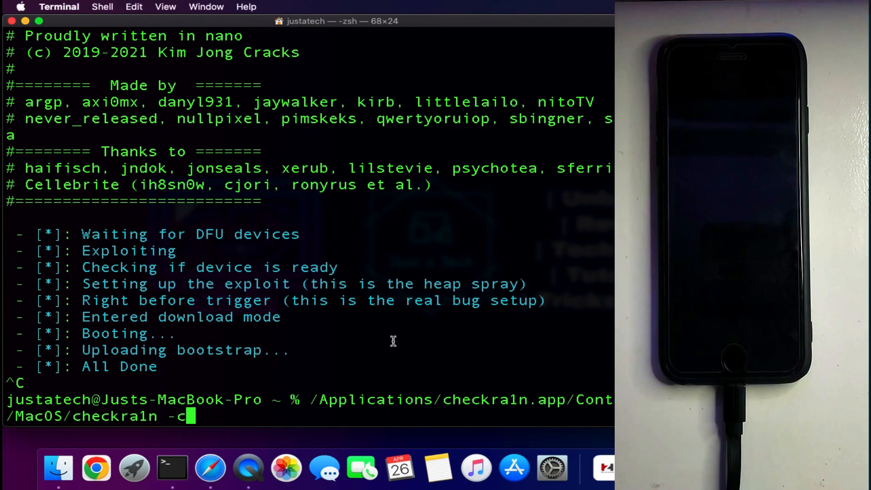
- Rerun checkra1n -c through the DFU steps and highlight its output up to All Done
key("Return")
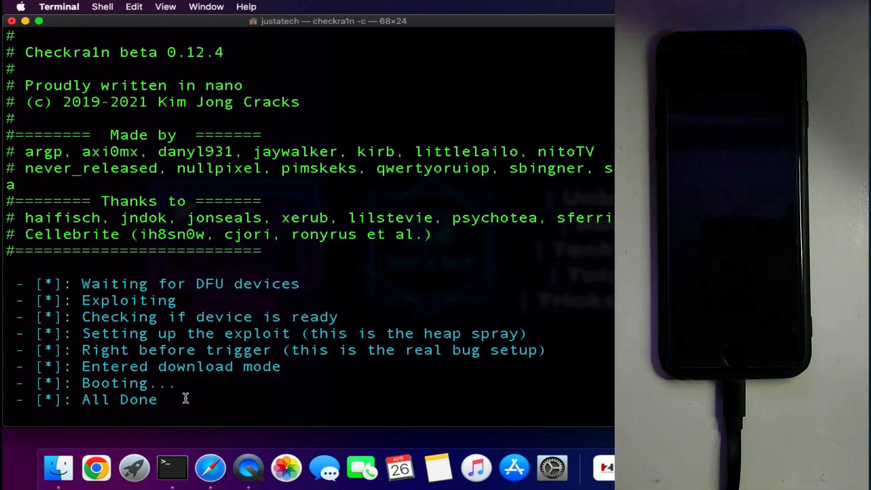
left_click_drag(81, 283, 157, 399)
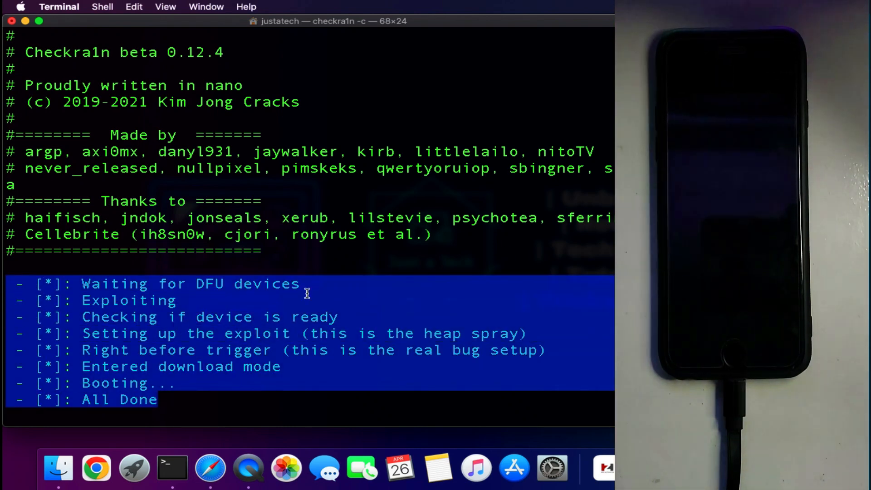